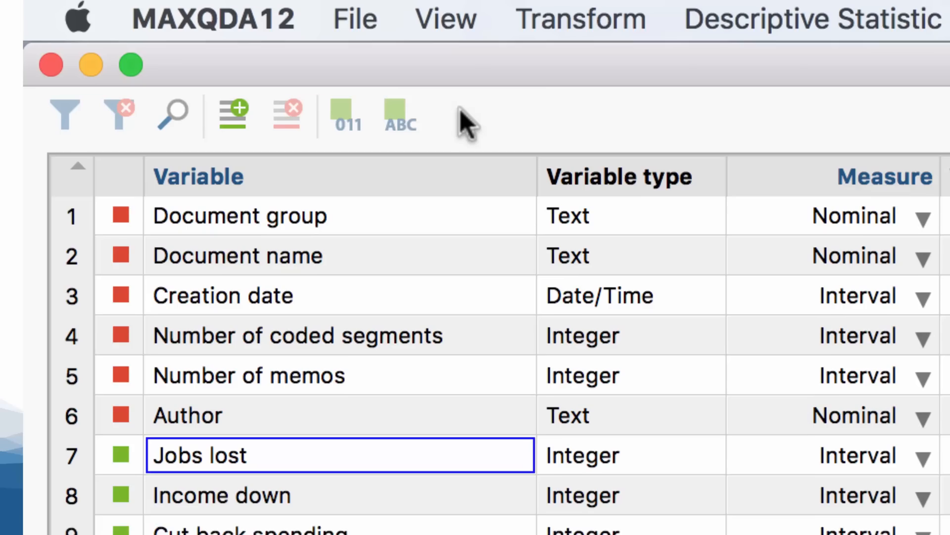
Step: Check the Transform menu, then open Descriptive Statistics and select an analysis
{"action": "left_click", "coordinate": [578, 19]}
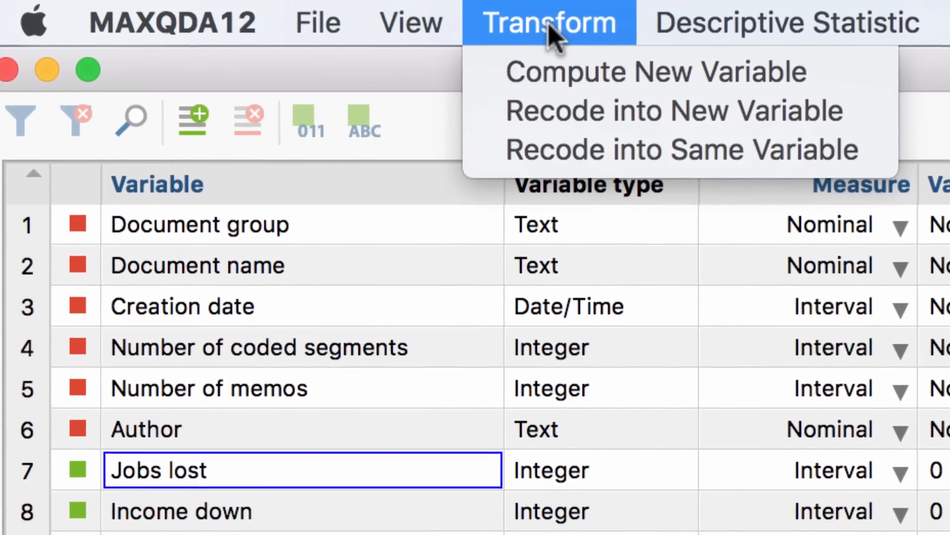
{"action": "left_click", "coordinate": [785, 23]}
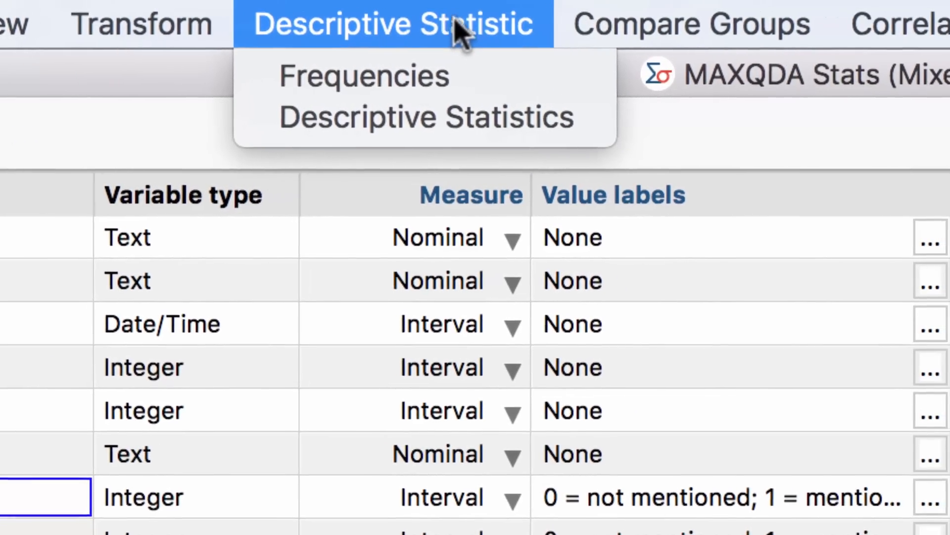
{"action": "left_click", "coordinate": [526, 25]}
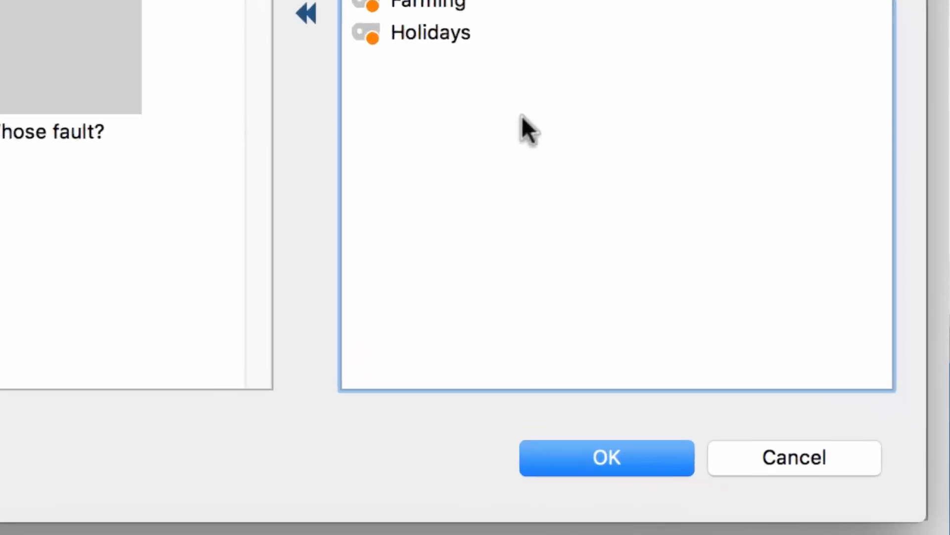
Step: Confirm the dialog to show Age Group by Employment Status counts with row percentages
{"action": "left_click", "coordinate": [606, 457]}
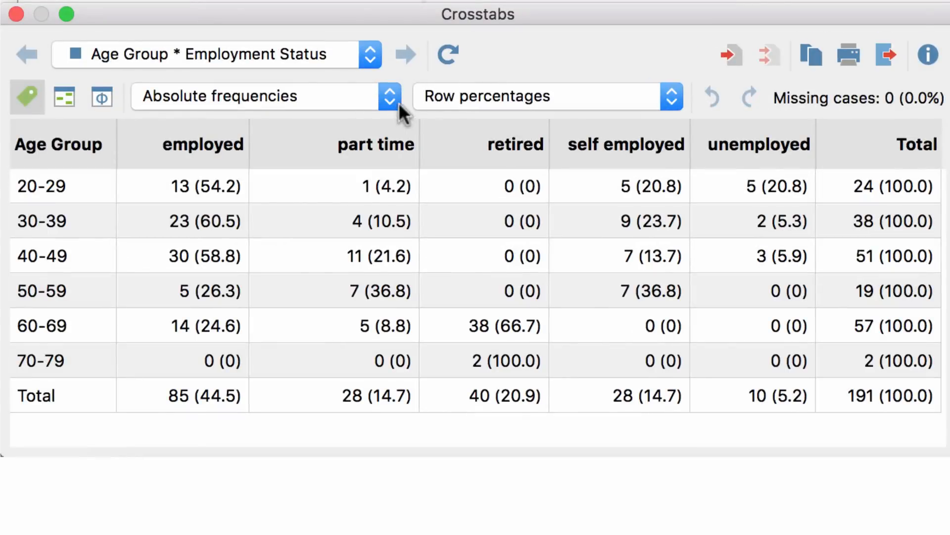
Step: Display the Age Group frequencies table as a chart
{"action": "right_click", "coordinate": [375, 144]}
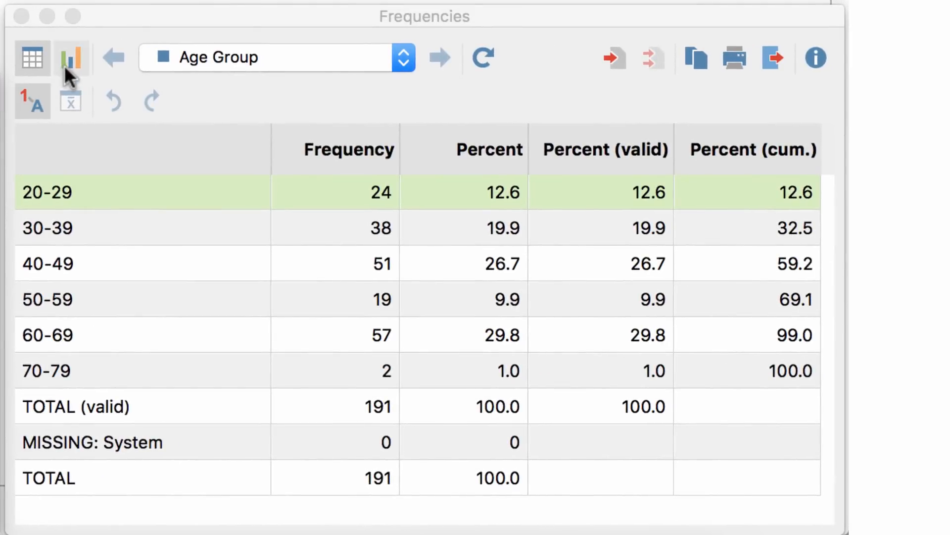
{"action": "left_click", "coordinate": [71, 57]}
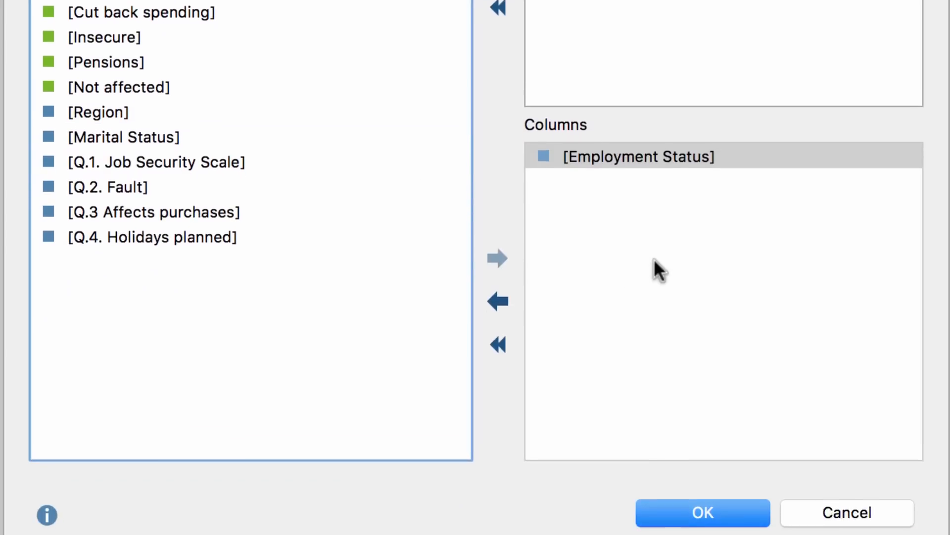
Step: Generate the Age Group by Employment Status crosstab with row percentages and association statistics
{"action": "left_click", "coordinate": [702, 512]}
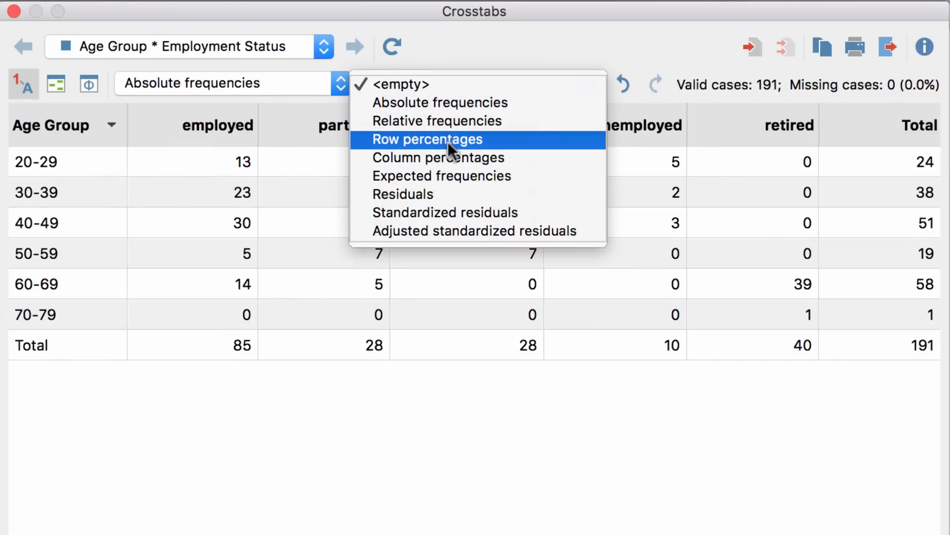
{"action": "left_click", "coordinate": [427, 139]}
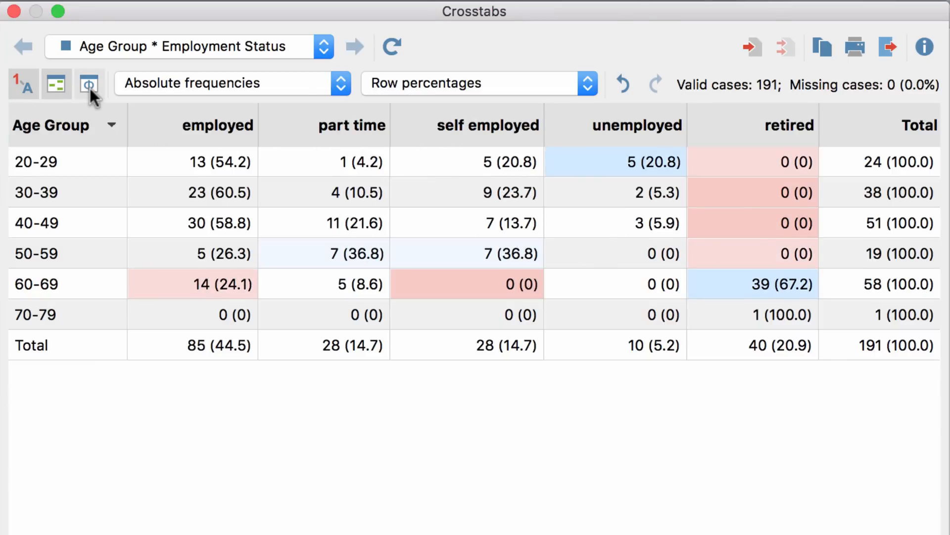
{"action": "left_click", "coordinate": [89, 83]}
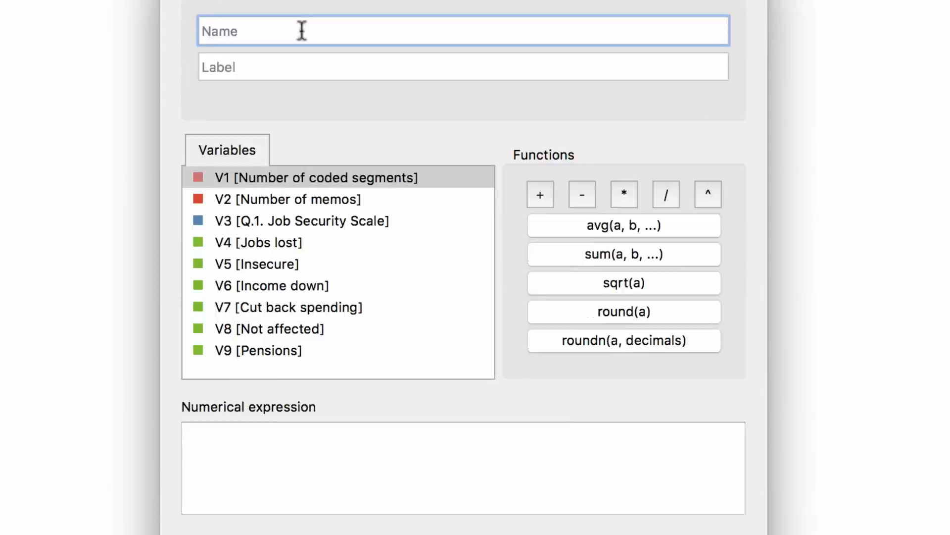
Step: Enter 'Insecurity' and remove Income down from the Cronbach's alpha items
{"action": "type", "text": "Insecurity"}
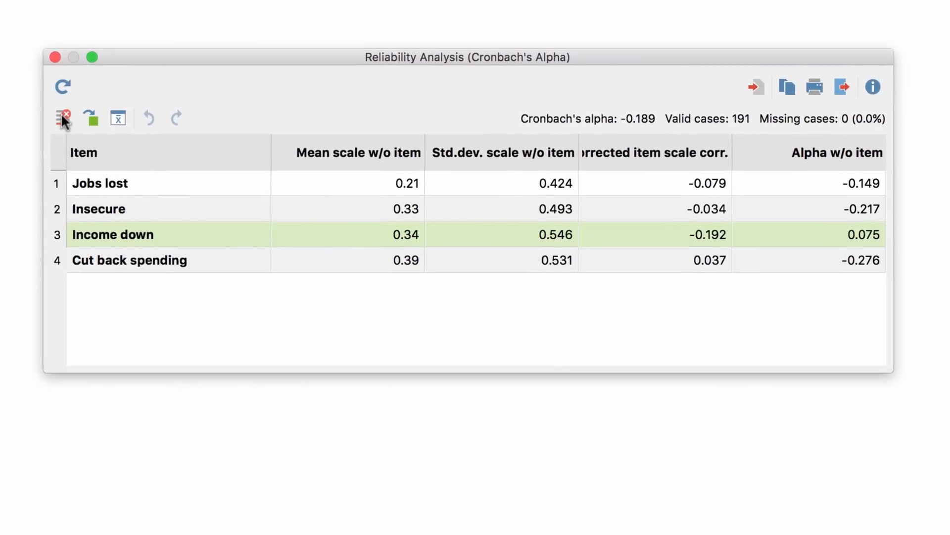
{"action": "left_click", "coordinate": [91, 117]}
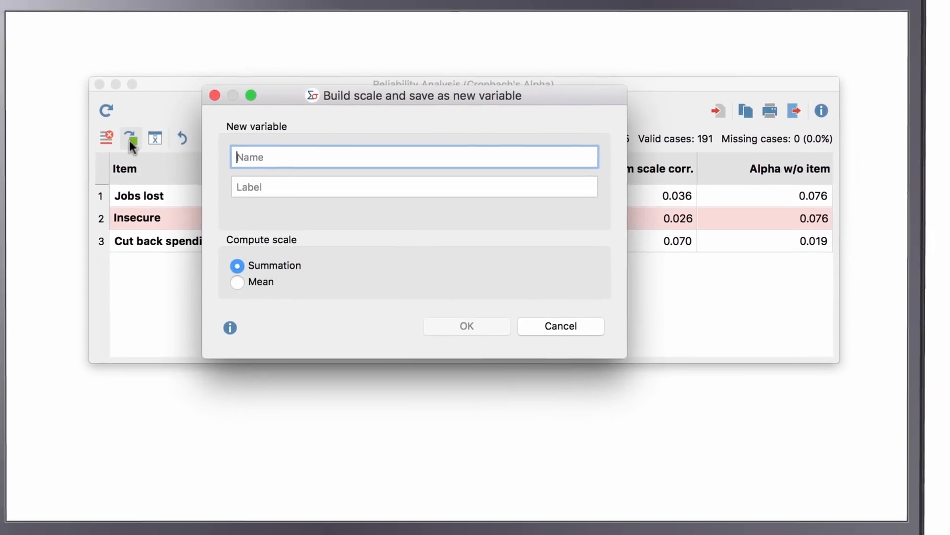